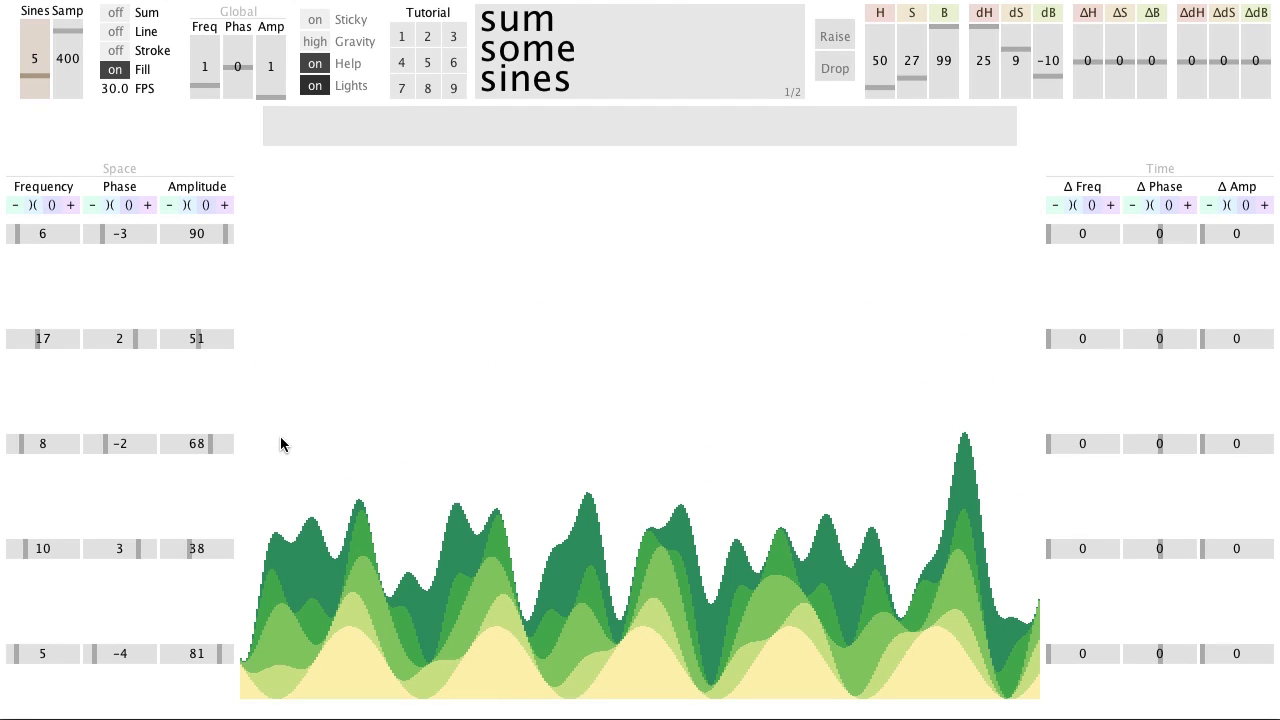
# - Raise the stacked sines back to their original separate vertical rows
pyautogui.click(114, 12)
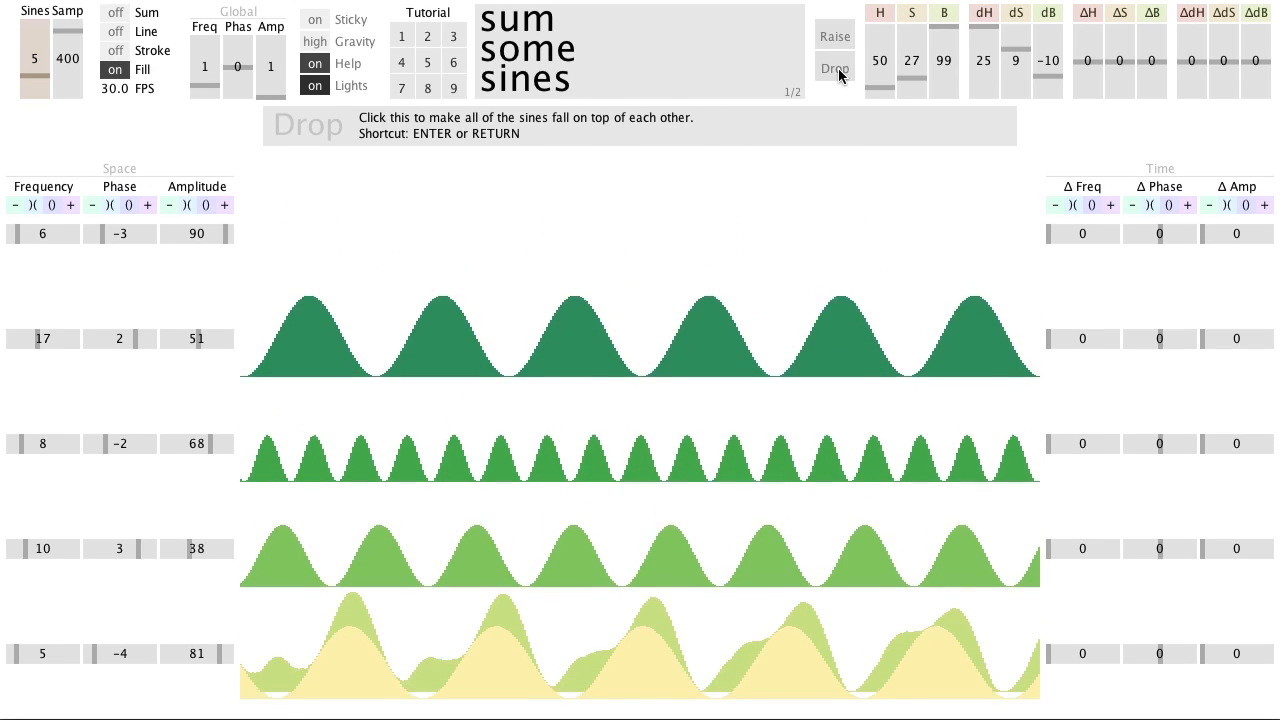
# - Drop the sines onto one another, then reset Global Amp and Phas to their defaults
pyautogui.click(834, 68)
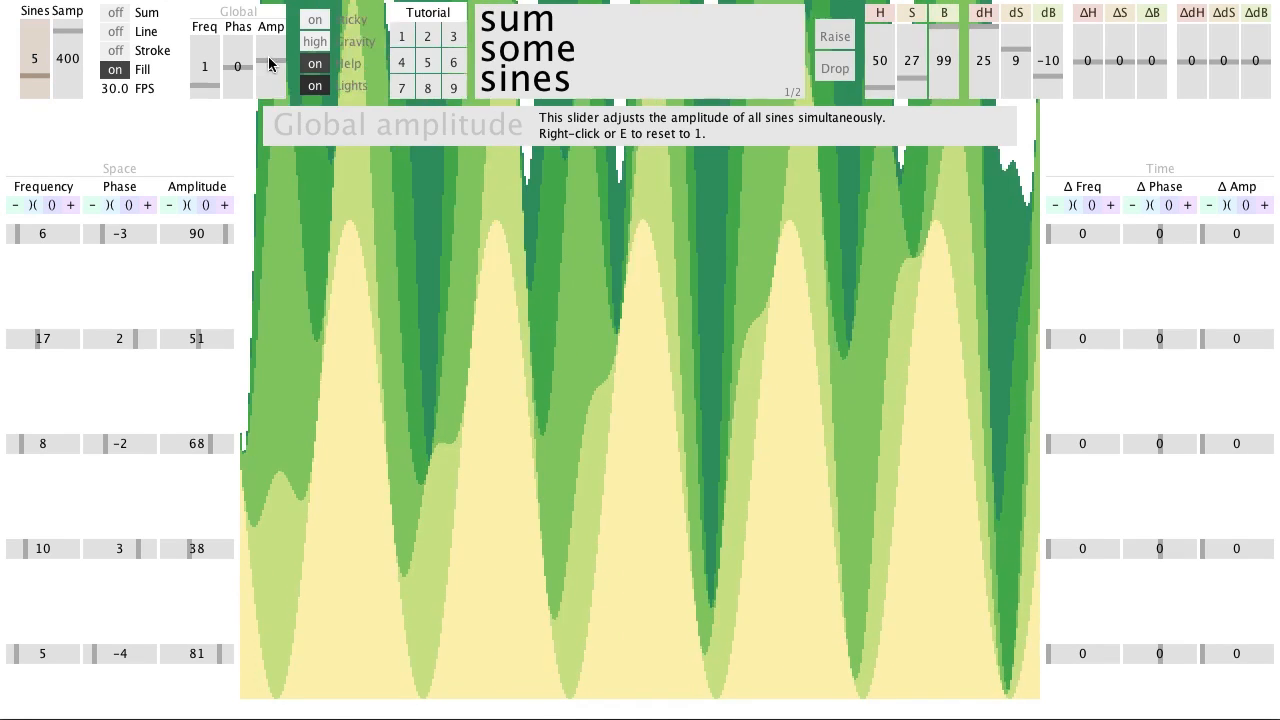
pyautogui.click(236, 48)
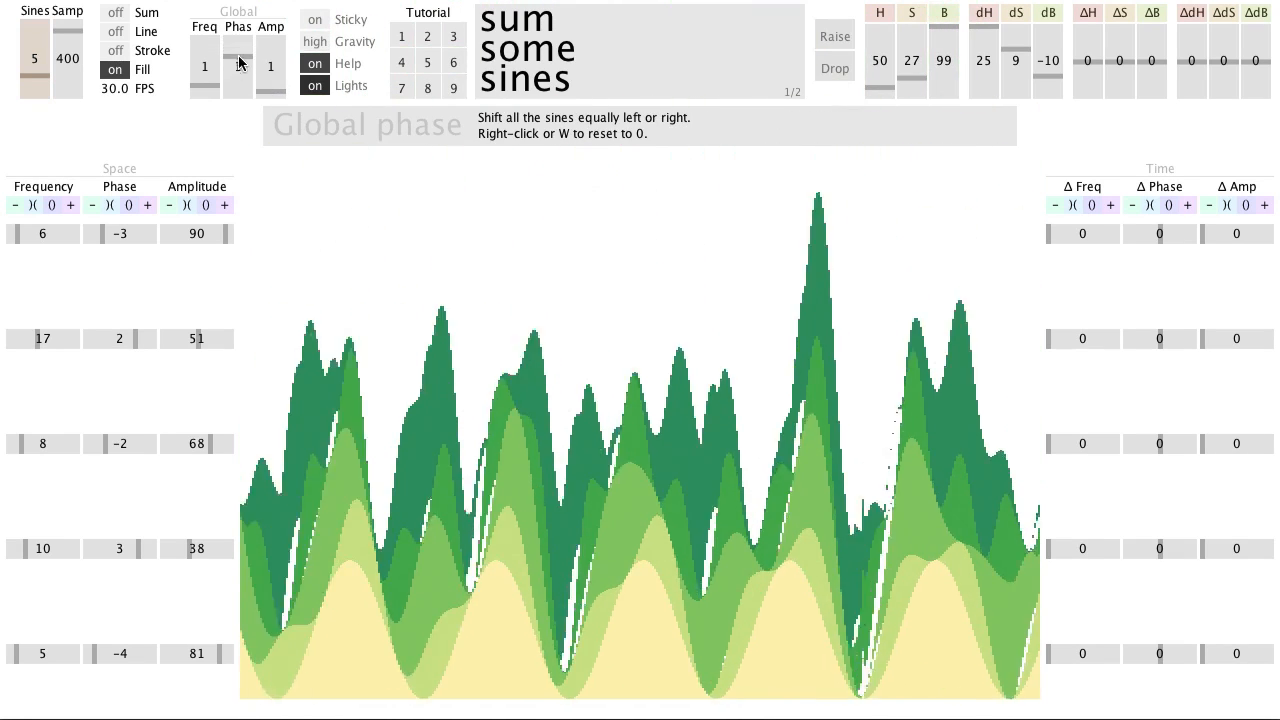
pyautogui.click(204, 68)
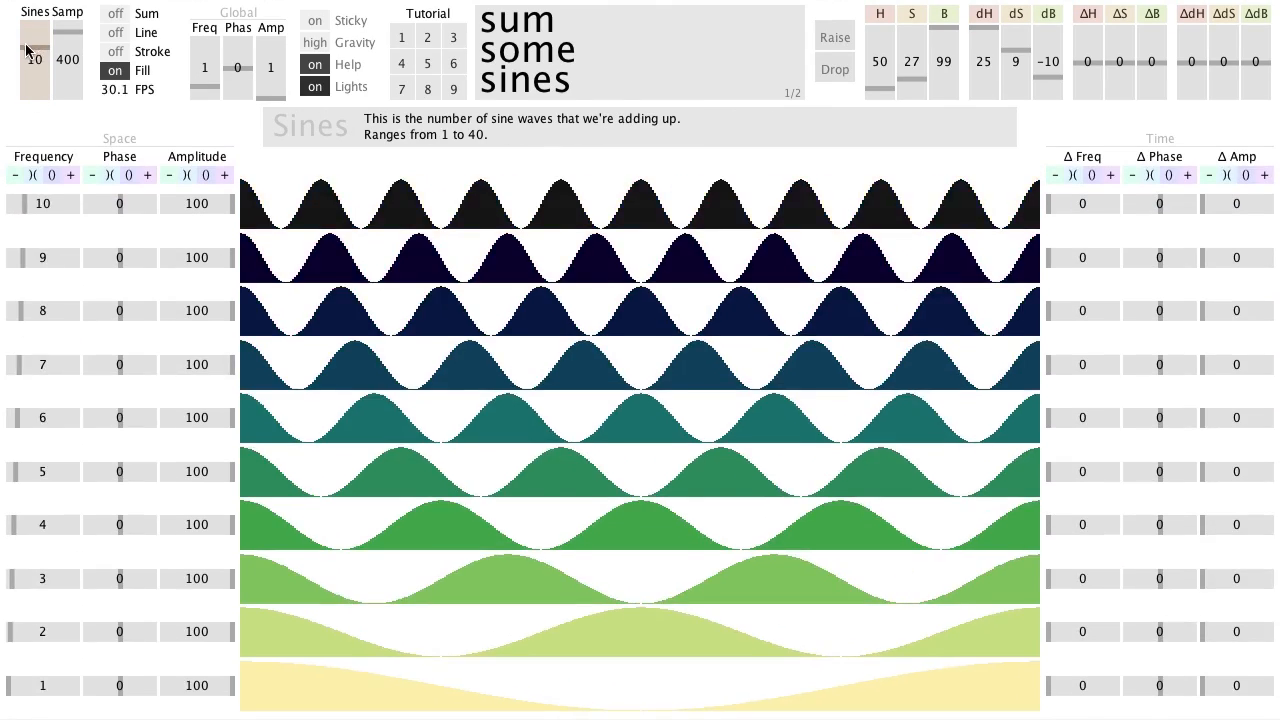
# - Reduce Sines to 8 and lower Samp from 800 through 200 down to 100 bins
pyautogui.moveTo(36, 50); pyautogui.dragTo(30, 56)
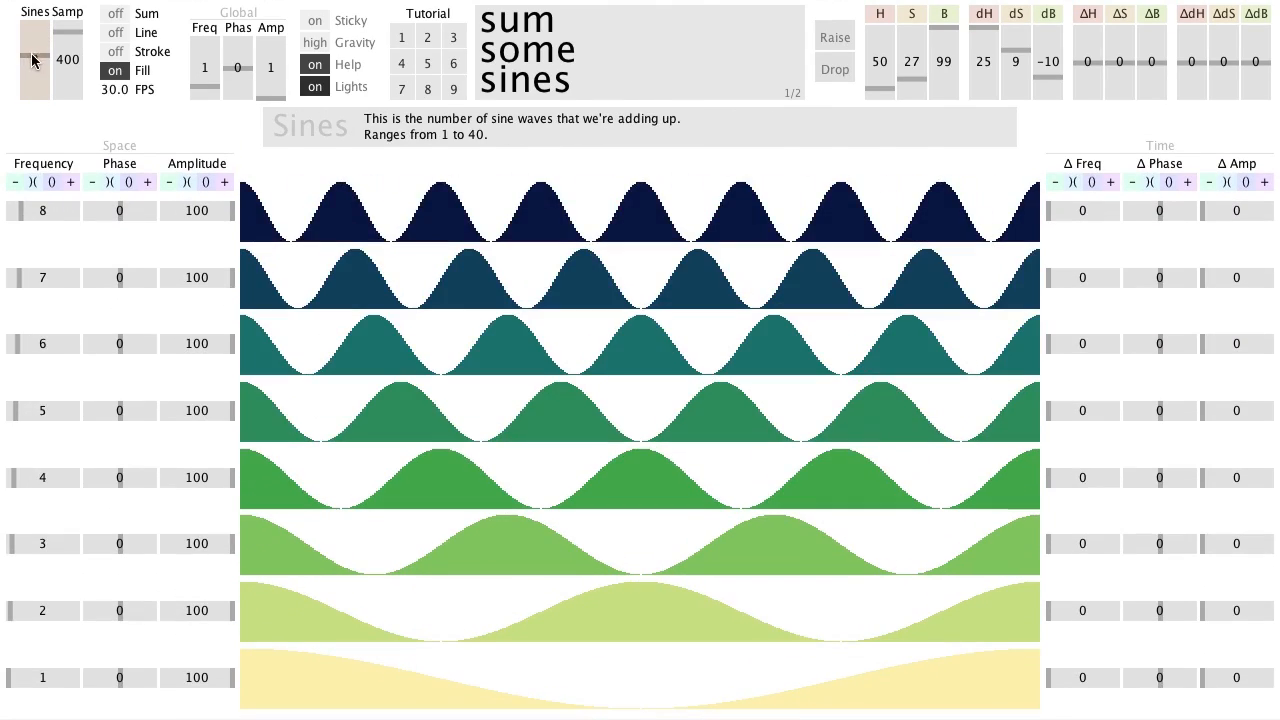
pyautogui.moveTo(70, 50); pyautogui.dragTo(70, 52)
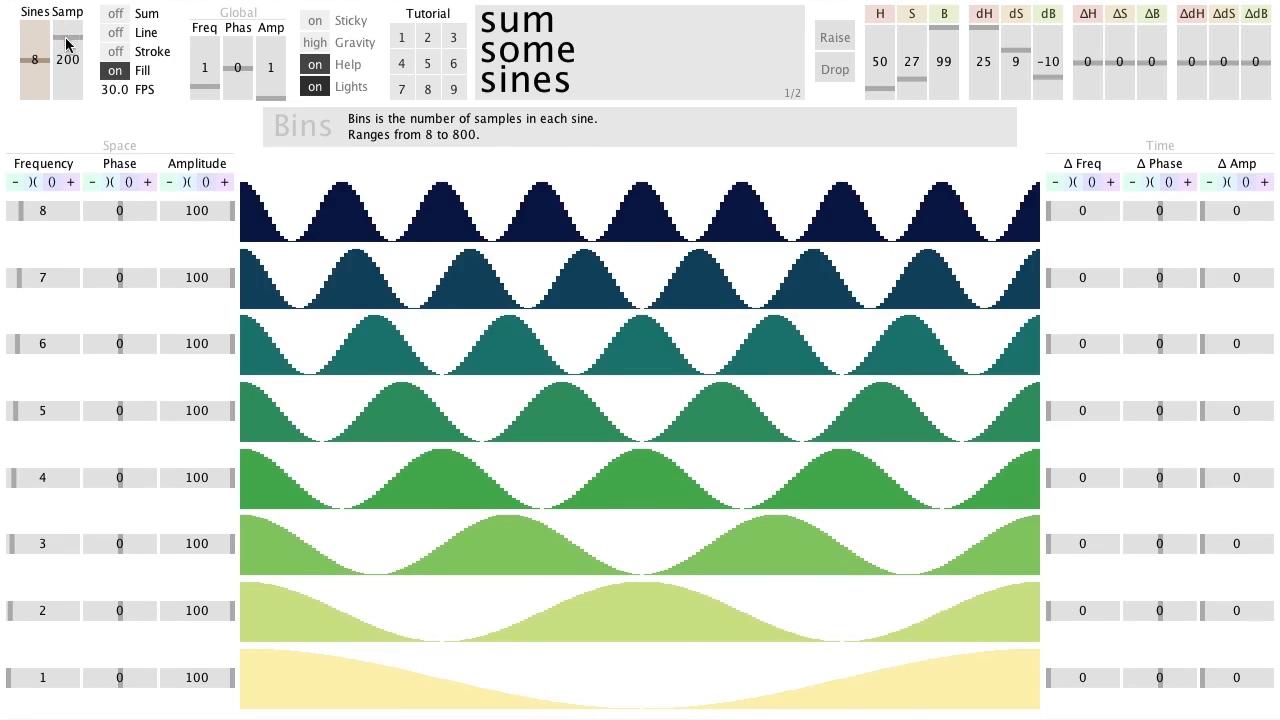
pyautogui.moveTo(64, 50); pyautogui.dragTo(64, 76)
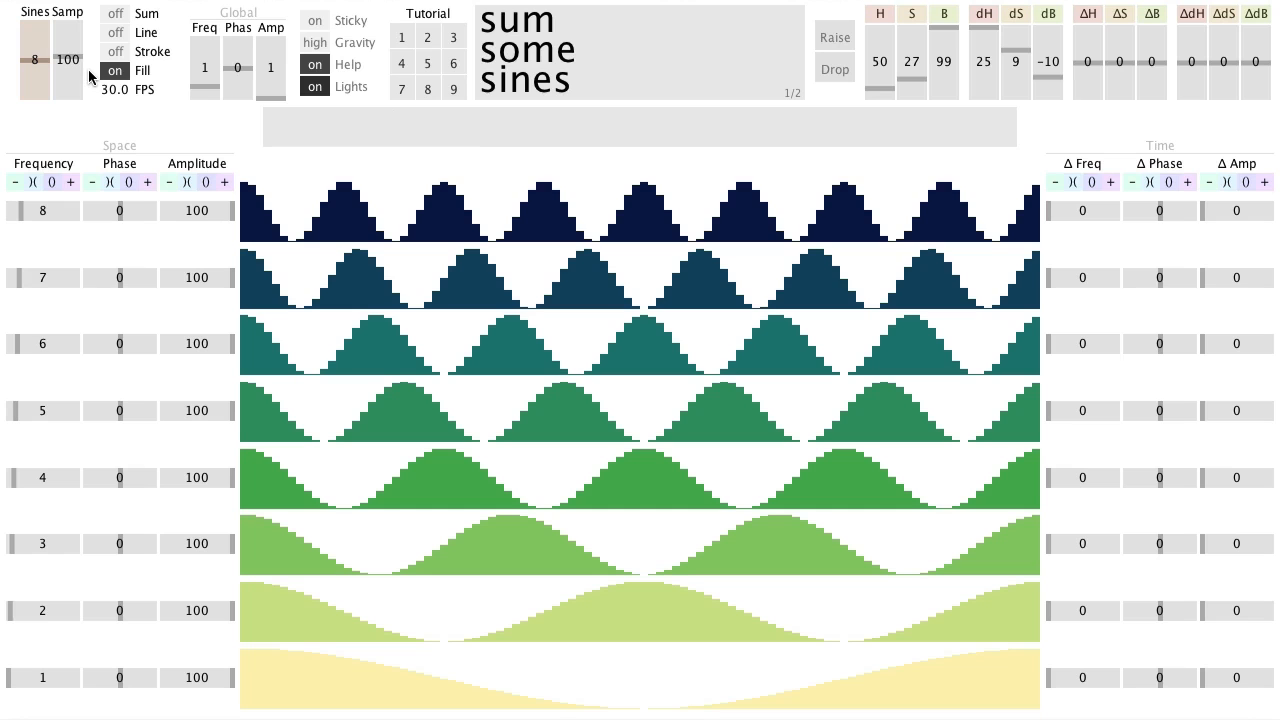
# - Turn Stroke on, toggle Line on then off, and turn Fill back on
pyautogui.click(114, 52)
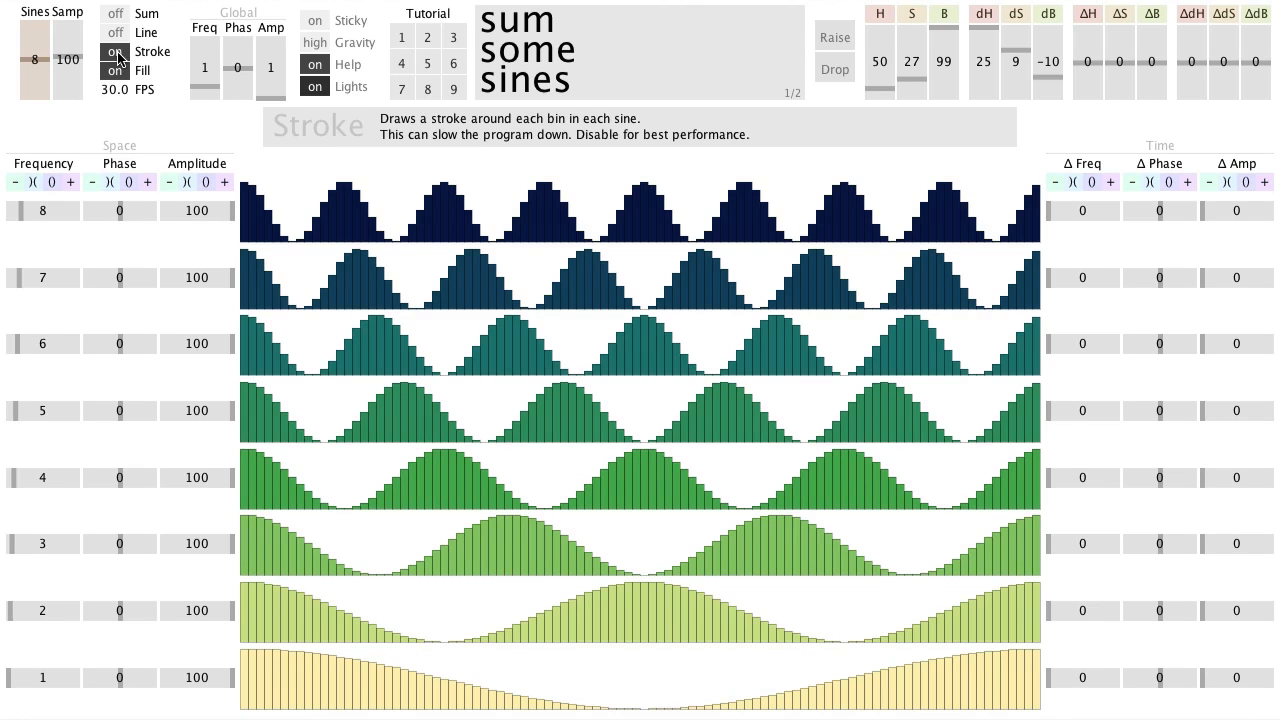
pyautogui.click(114, 32)
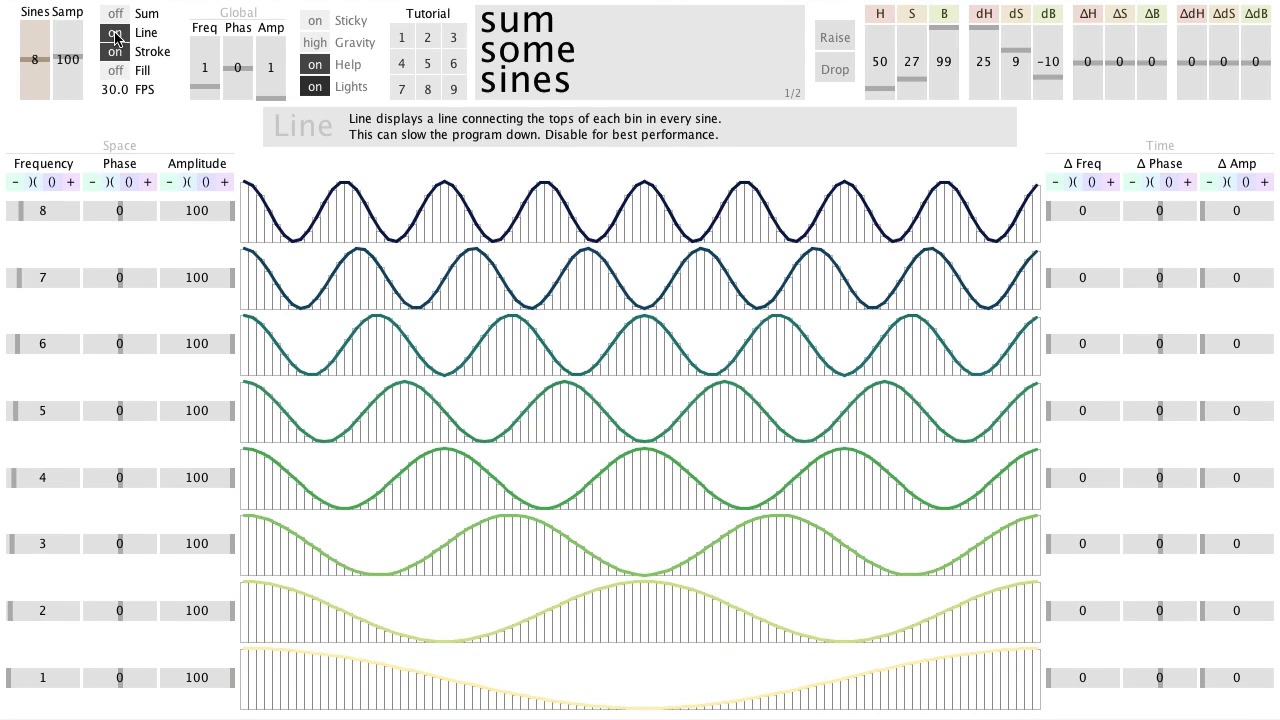
pyautogui.click(114, 52)
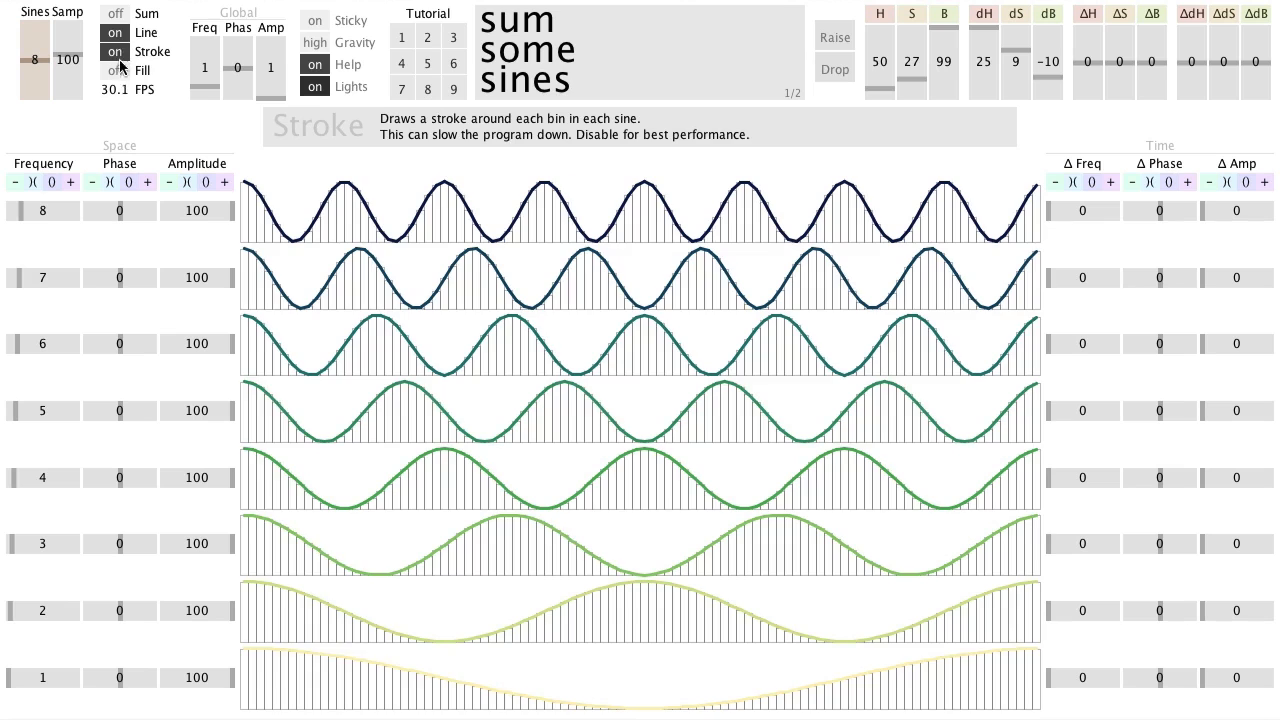
pyautogui.click(116, 70)
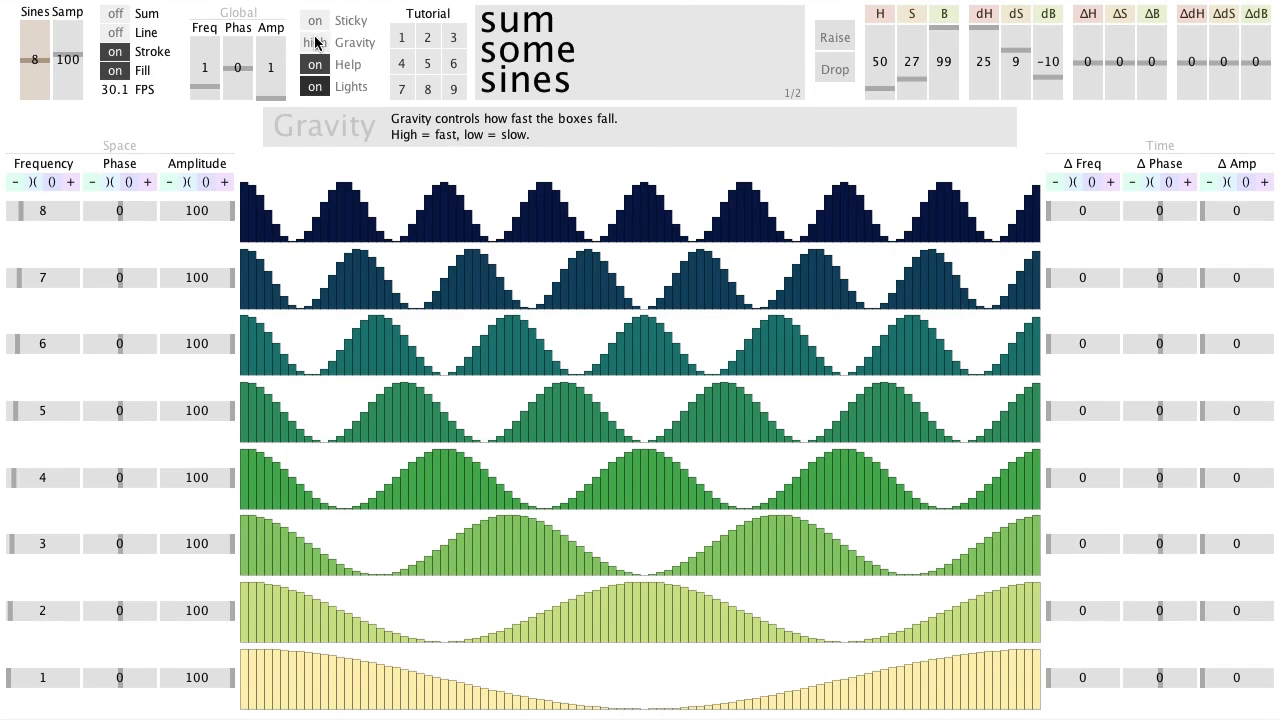
pyautogui.moveTo(834, 36)
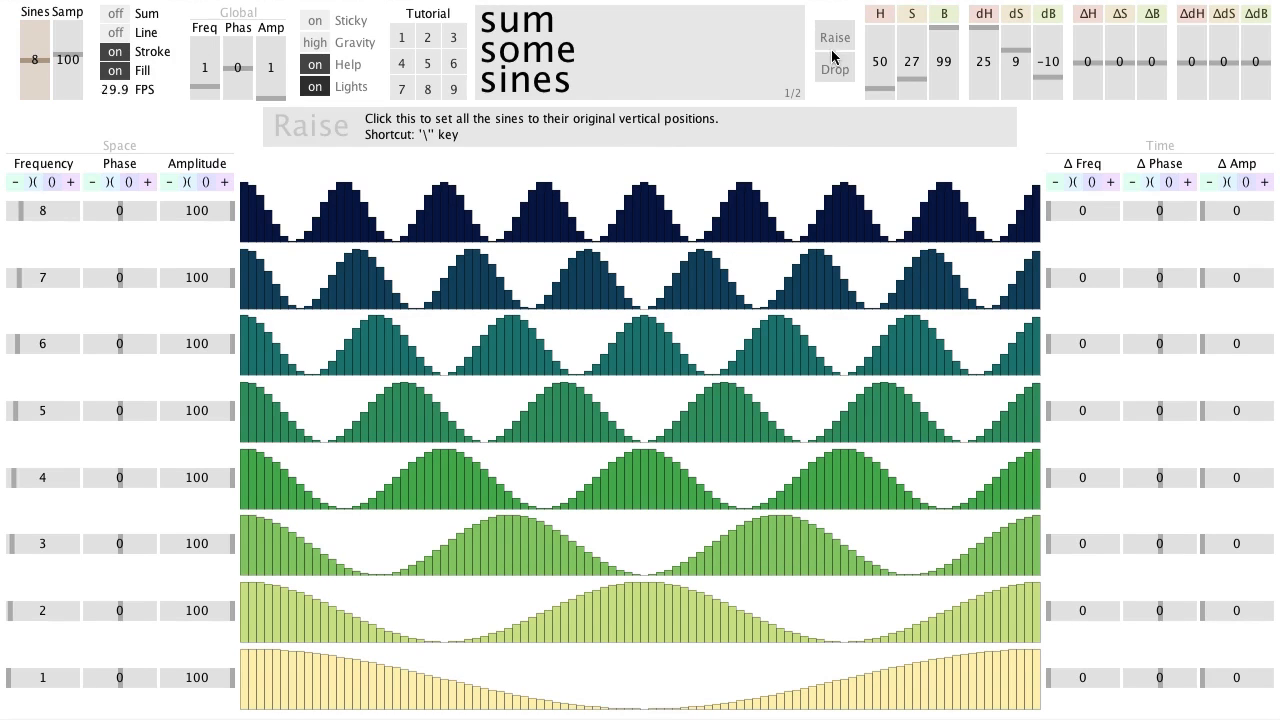
# - Drop the sines, set Gravity low, raise them, and drop them again slowly
pyautogui.click(834, 68)
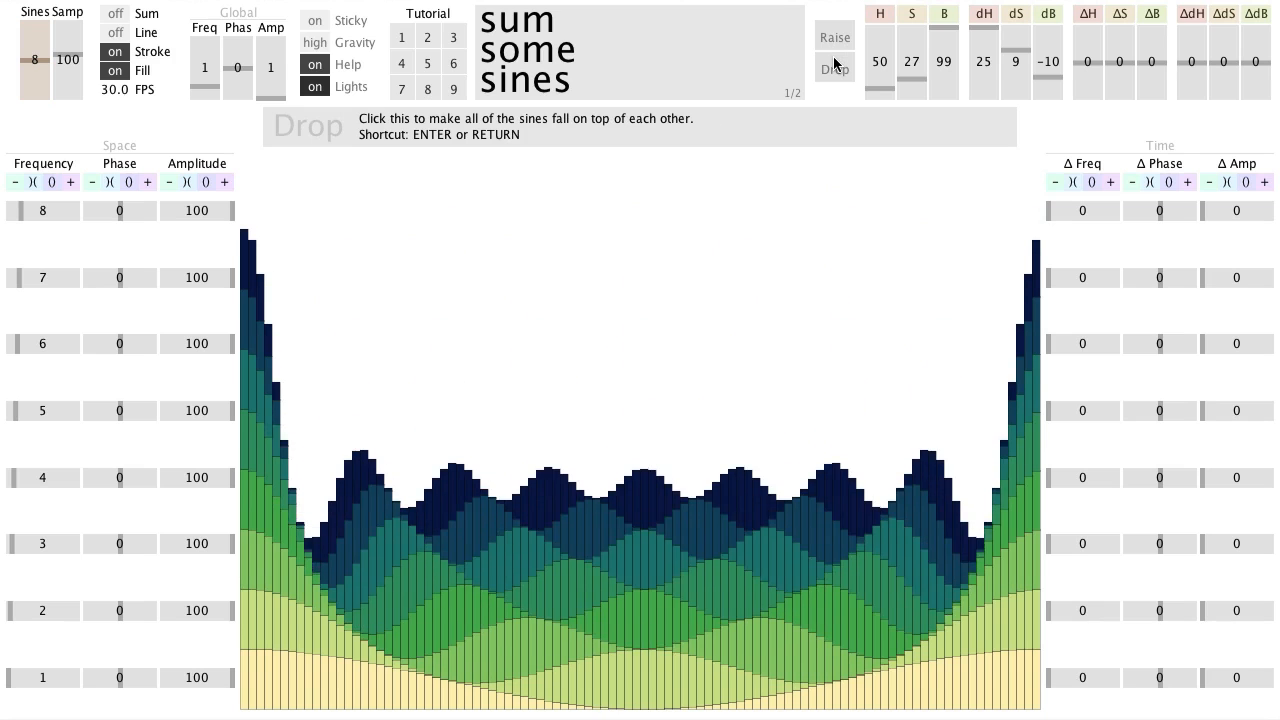
pyautogui.click(834, 68)
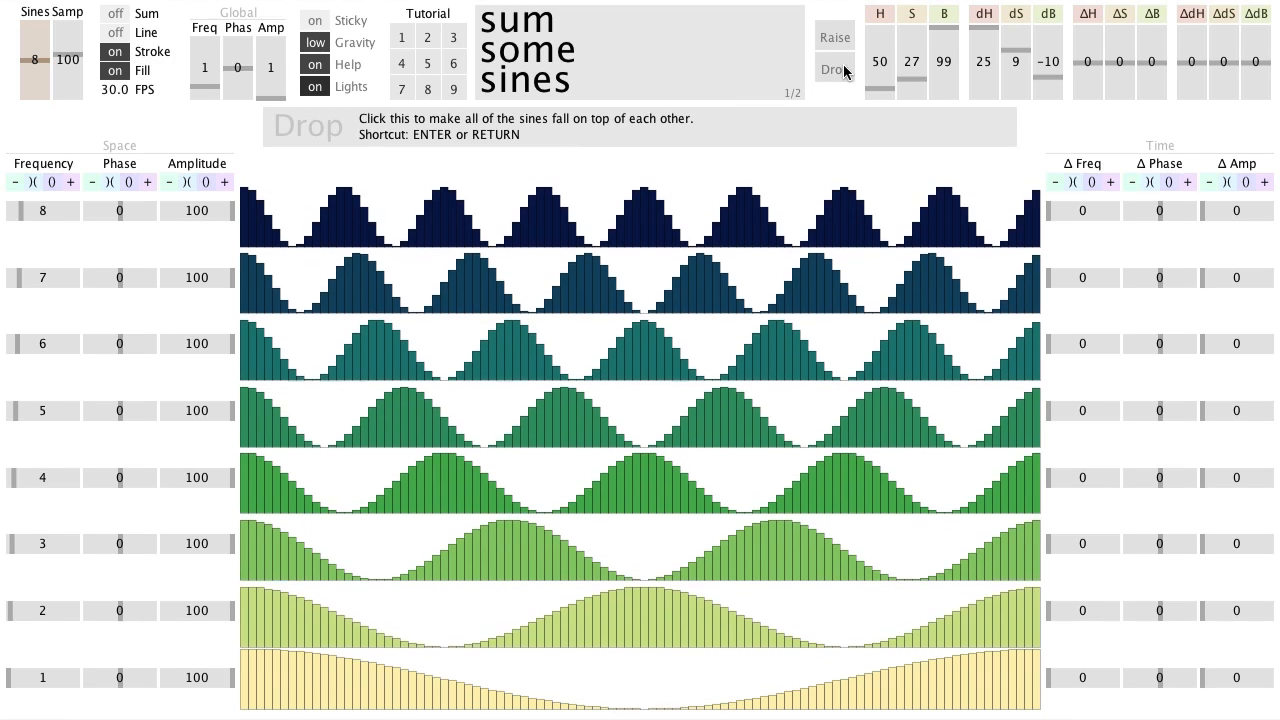
pyautogui.click(836, 70)
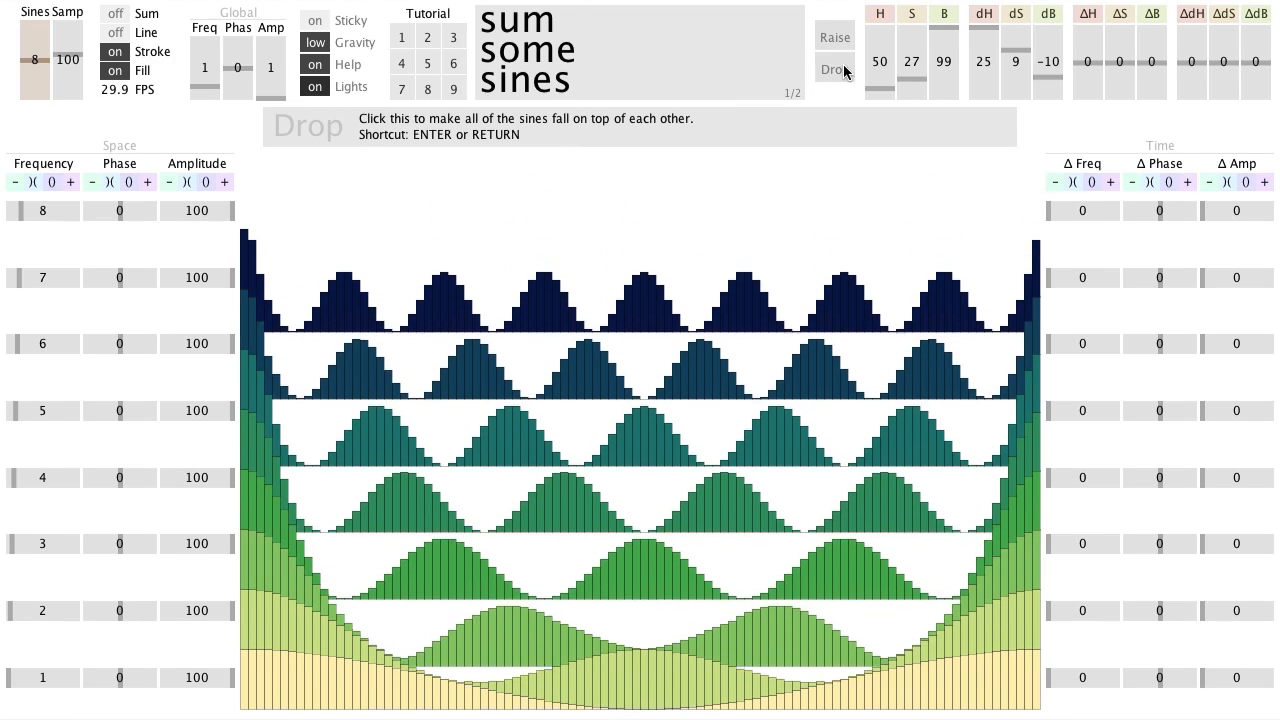
pyautogui.click(836, 72)
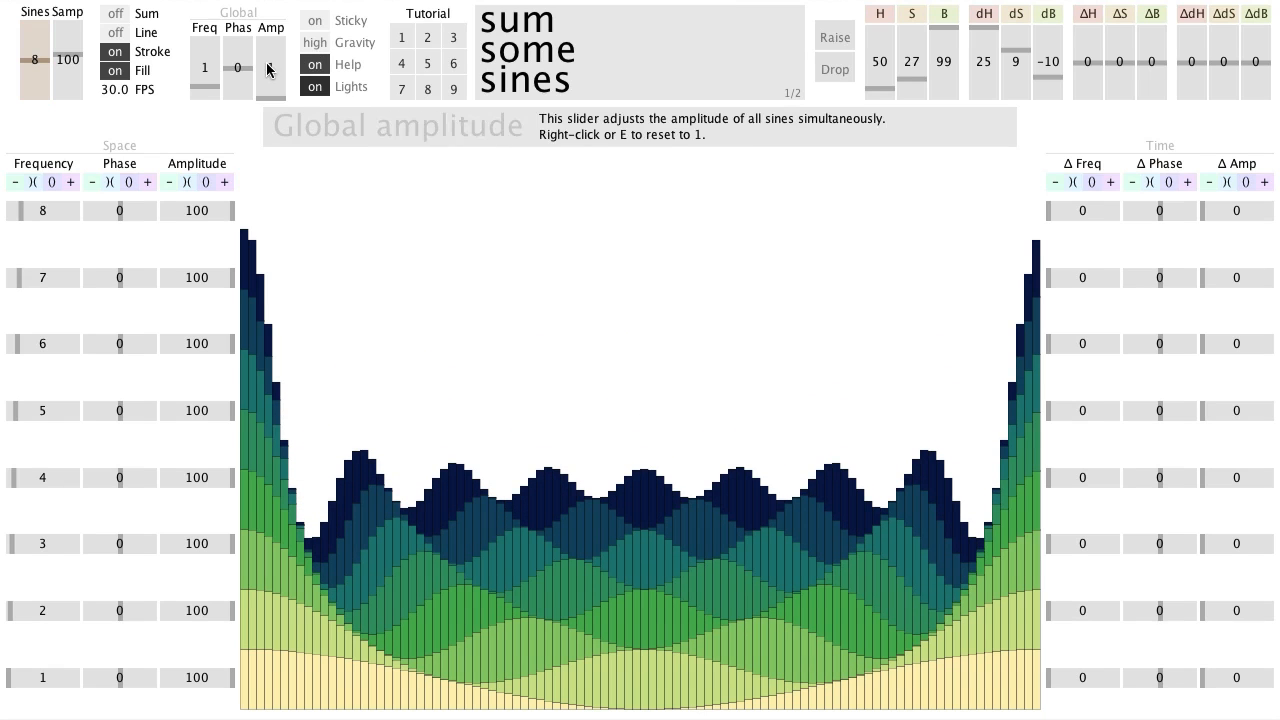
# - Turn Stroke off for a smooth stacked curve and hide the Help descriptions
pyautogui.click(114, 70)
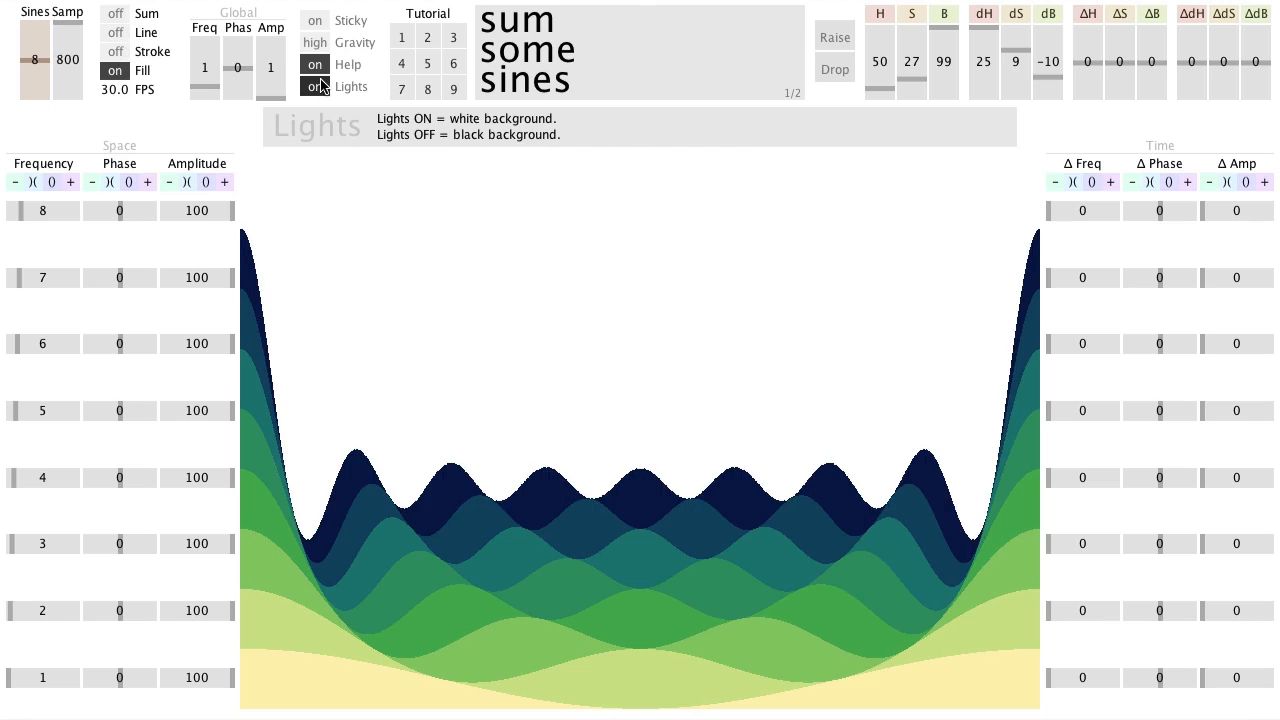
pyautogui.click(314, 86)
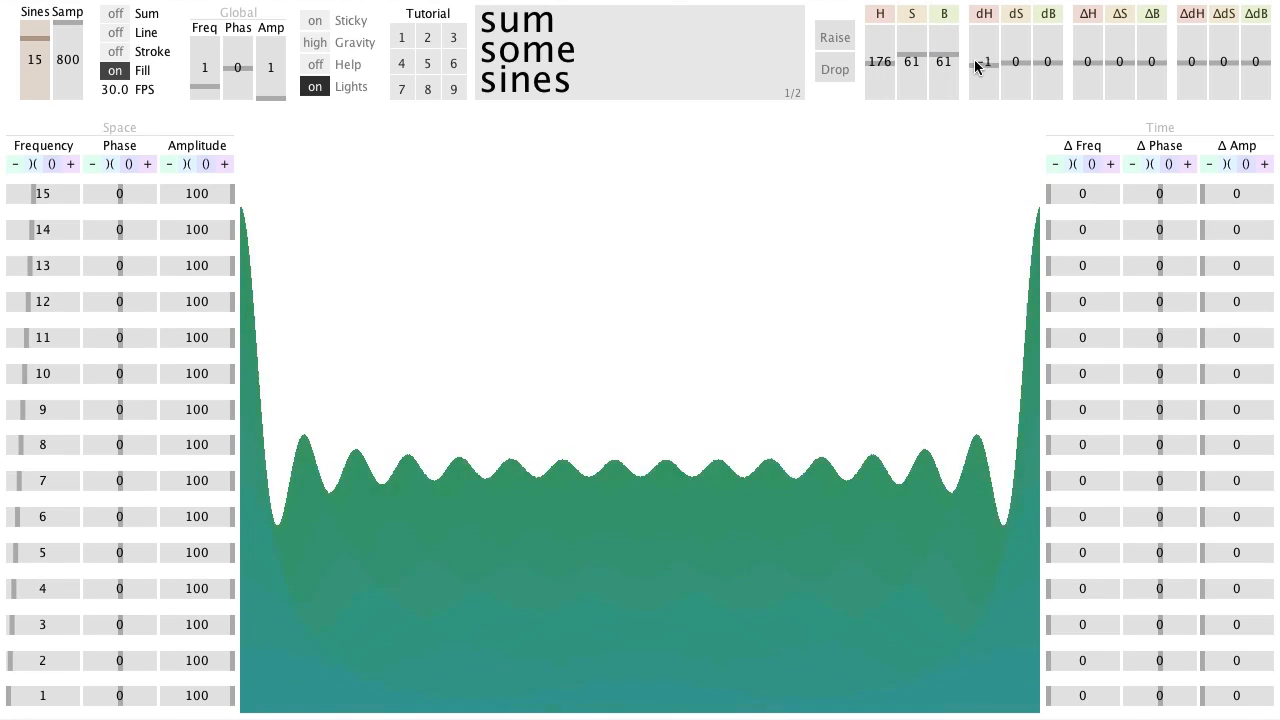
# - Drag dH to 5 and dS to -11 for a teal-to-deep-blue gradient across 15 sines
pyautogui.moveTo(1016, 62); pyautogui.dragTo(1016, 84)
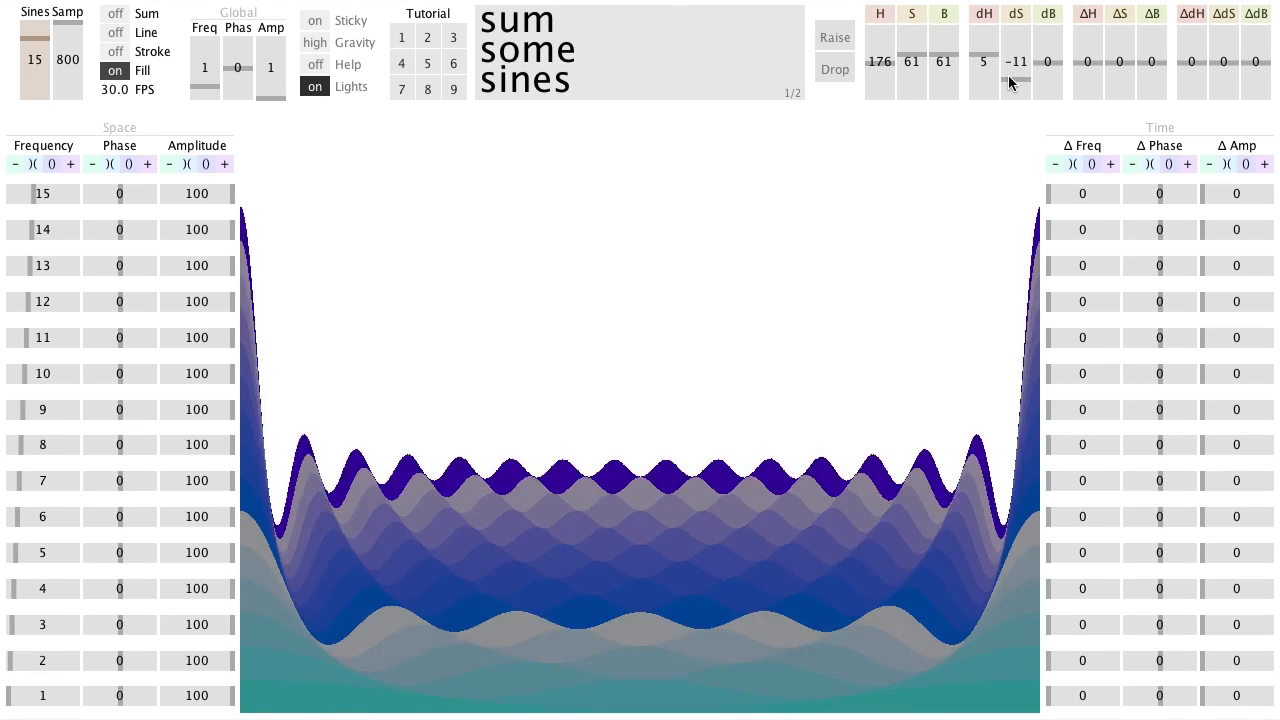